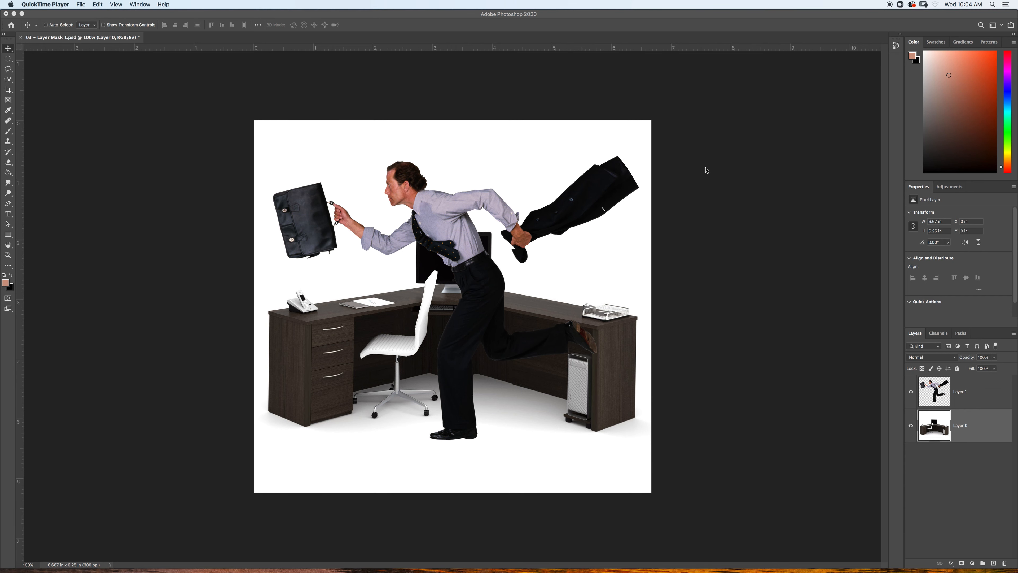
# - Activate the businessman layer and toggle its visibility to check his placement over the desk
pyautogui.click(960, 391)
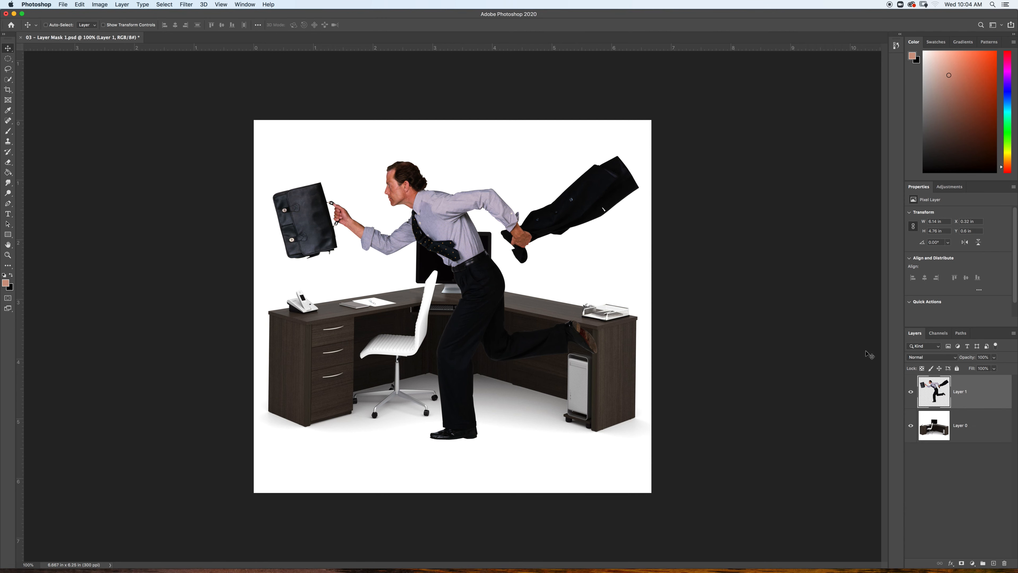
pyautogui.moveTo(460, 231)
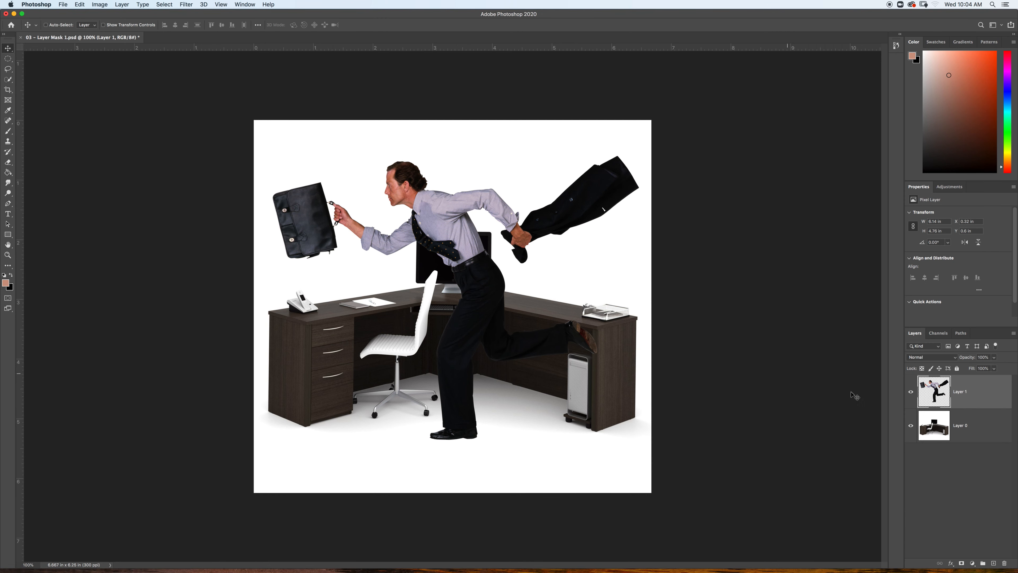
pyautogui.click(910, 392)
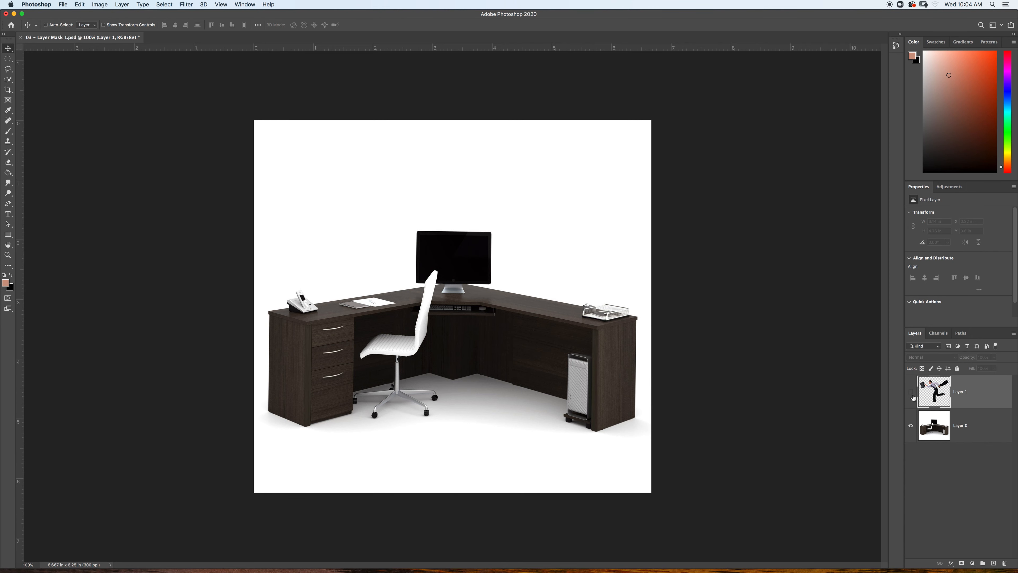
pyautogui.moveTo(910, 391)
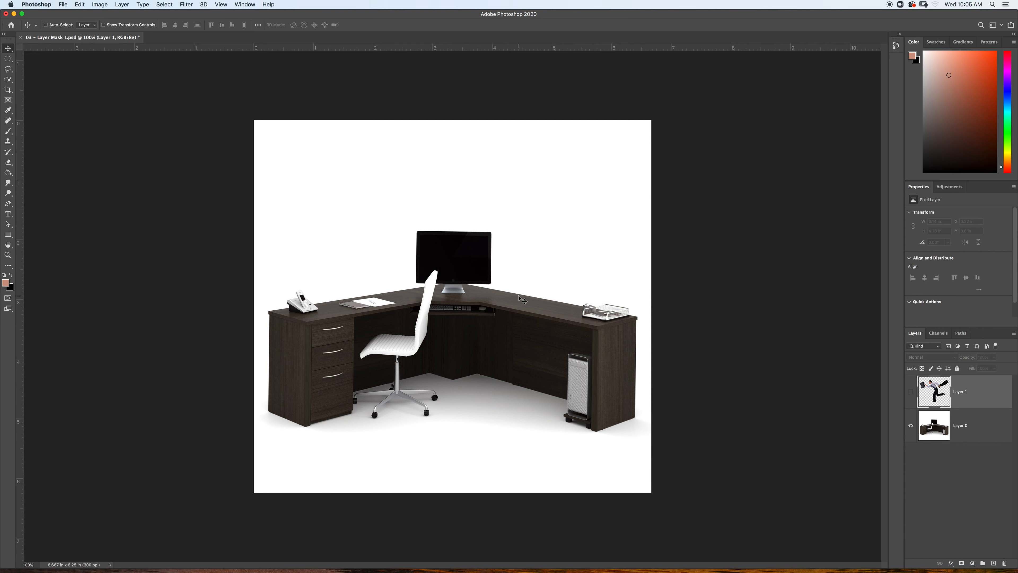
pyautogui.moveTo(622, 220)
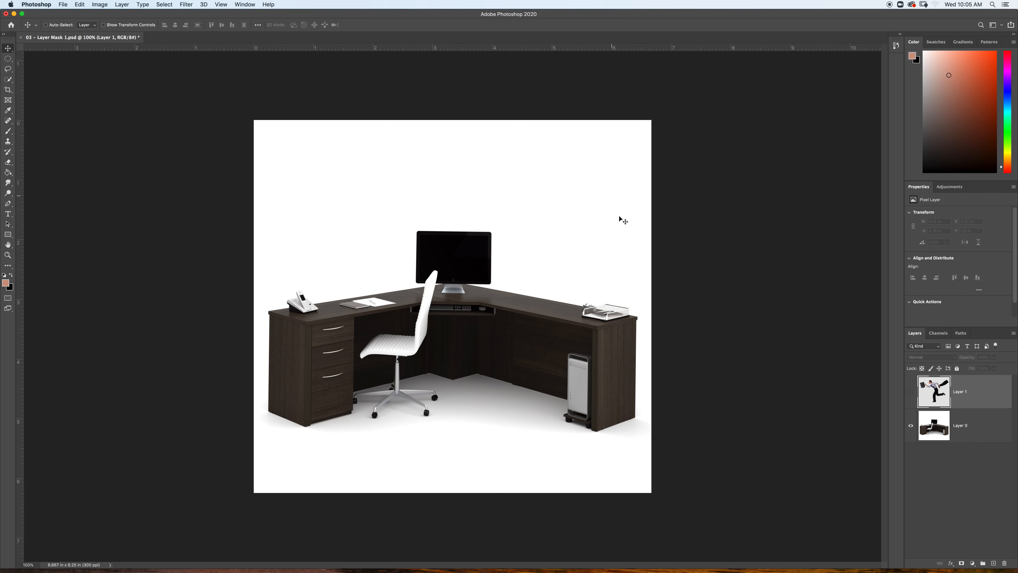
pyautogui.moveTo(497, 281)
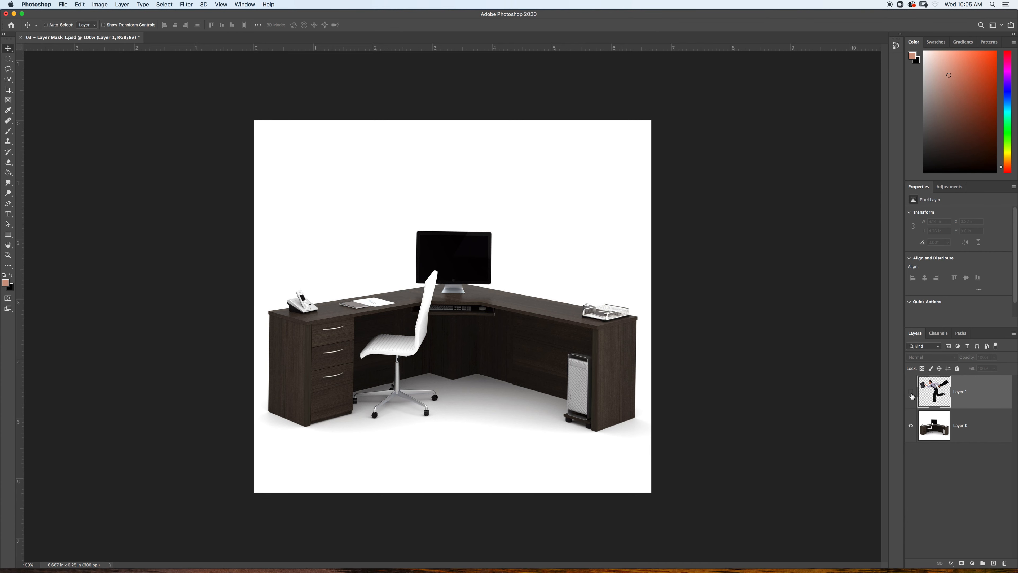
pyautogui.click(910, 391)
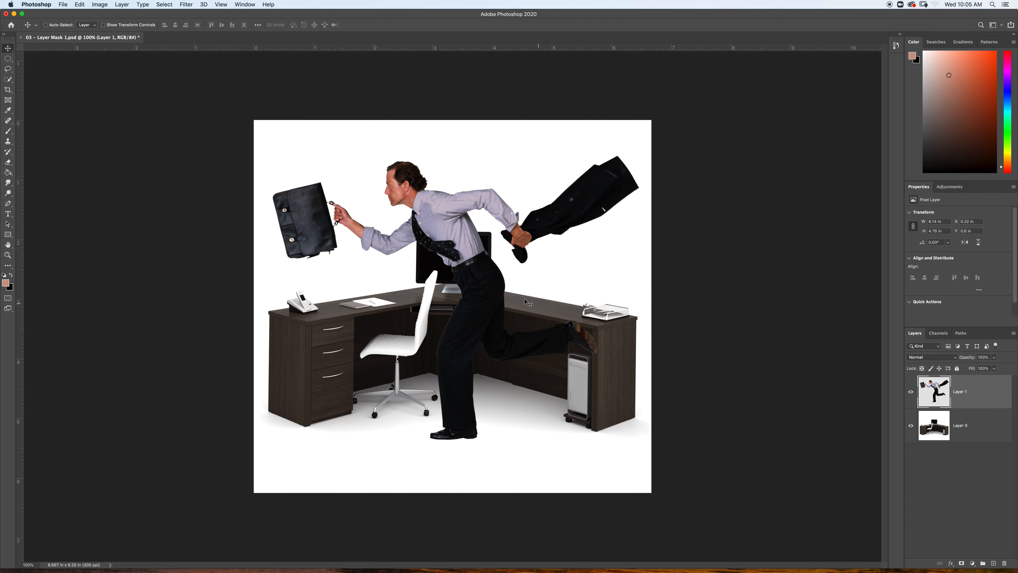
pyautogui.moveTo(420, 270)
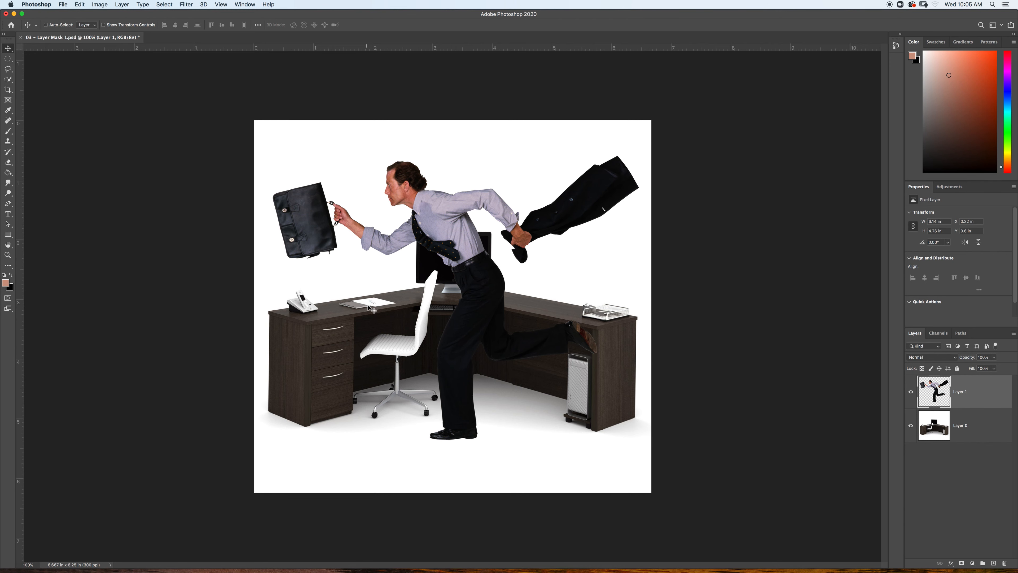
pyautogui.moveTo(518, 306)
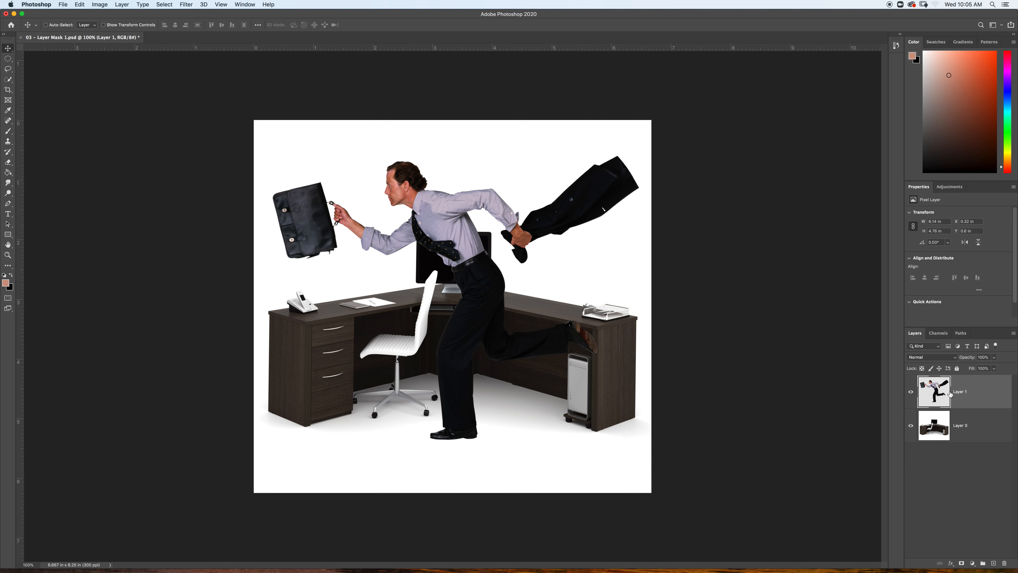
pyautogui.moveTo(463, 255)
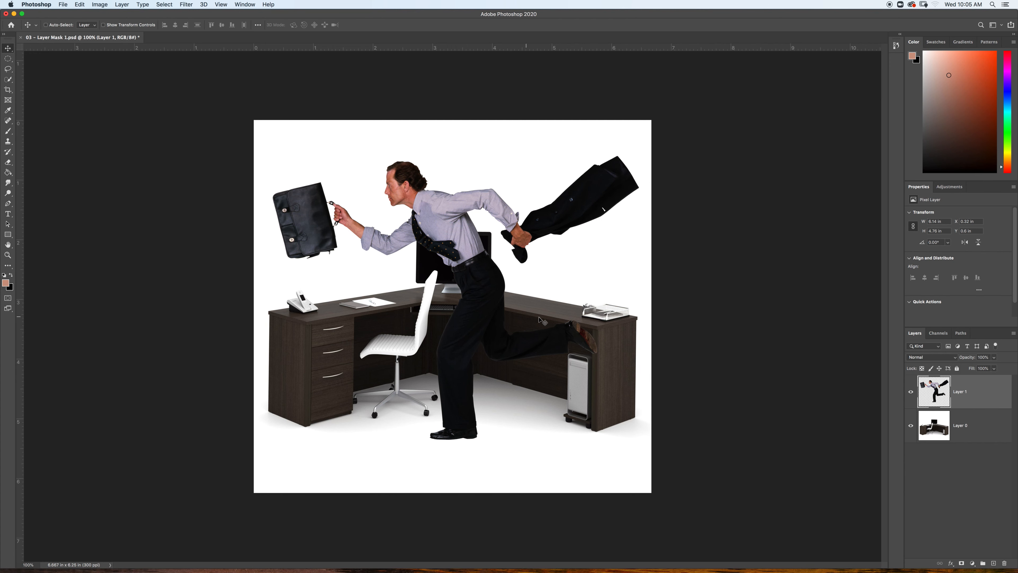
pyautogui.moveTo(538, 315)
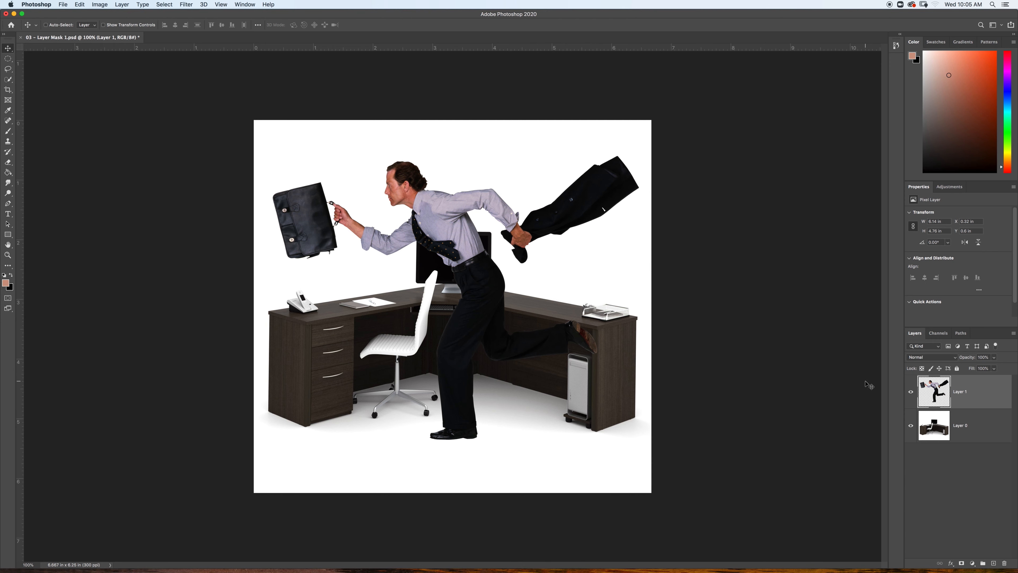
pyautogui.moveTo(496, 290)
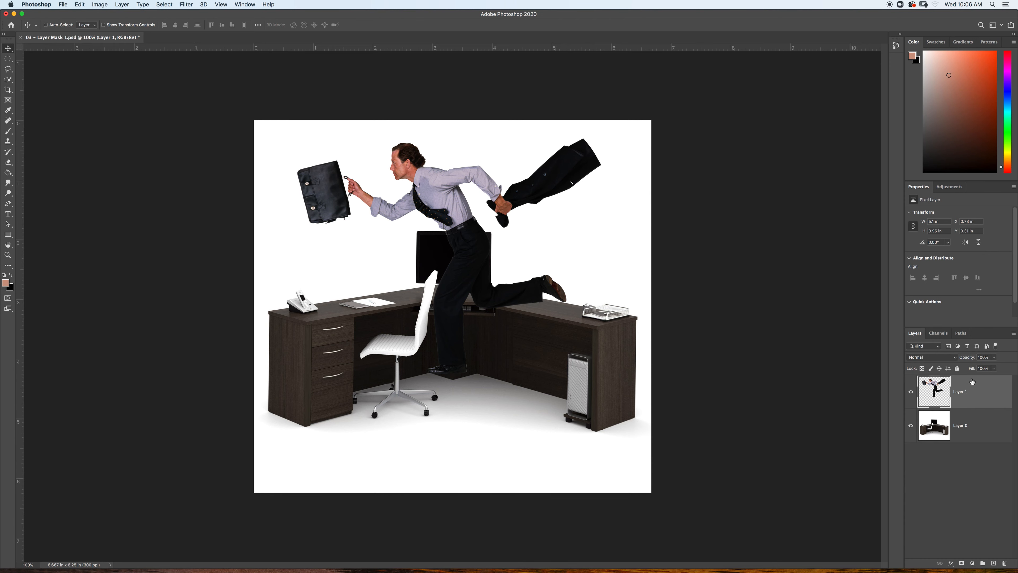
# - Hide the businessman and quick-select the desk and monitor on the background desk layer
pyautogui.click(911, 392)
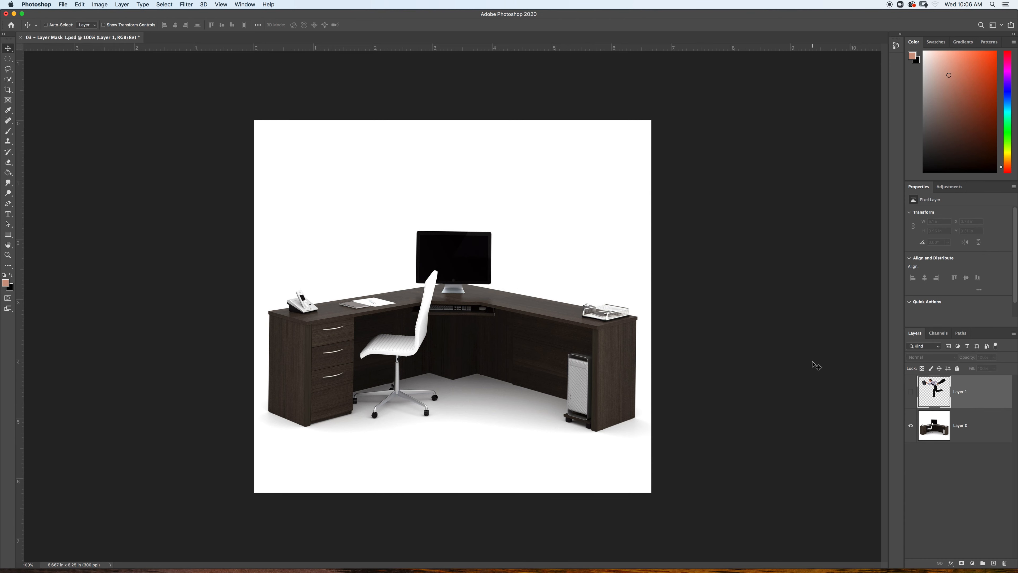
pyautogui.moveTo(474, 269)
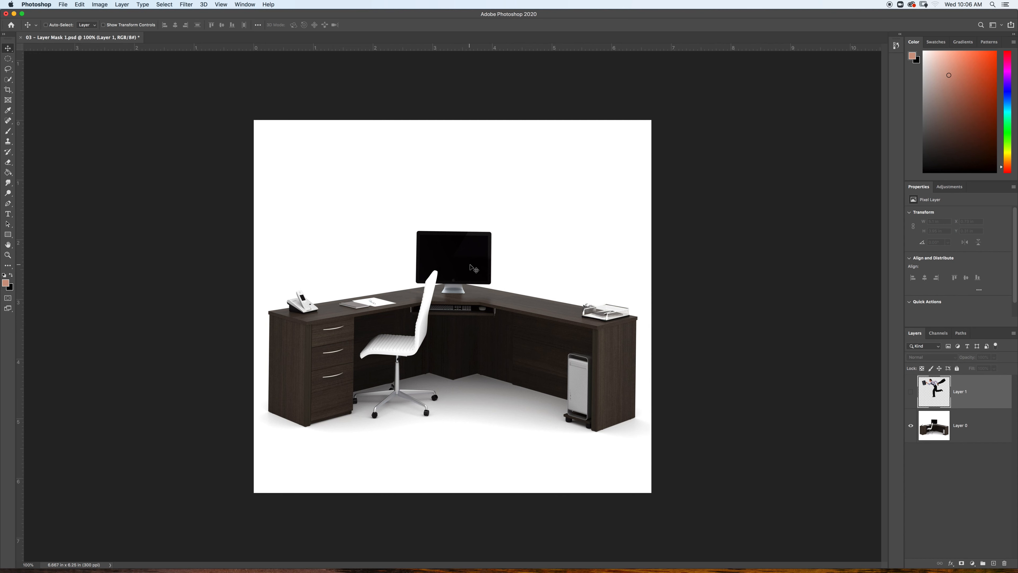
pyautogui.click(9, 78)
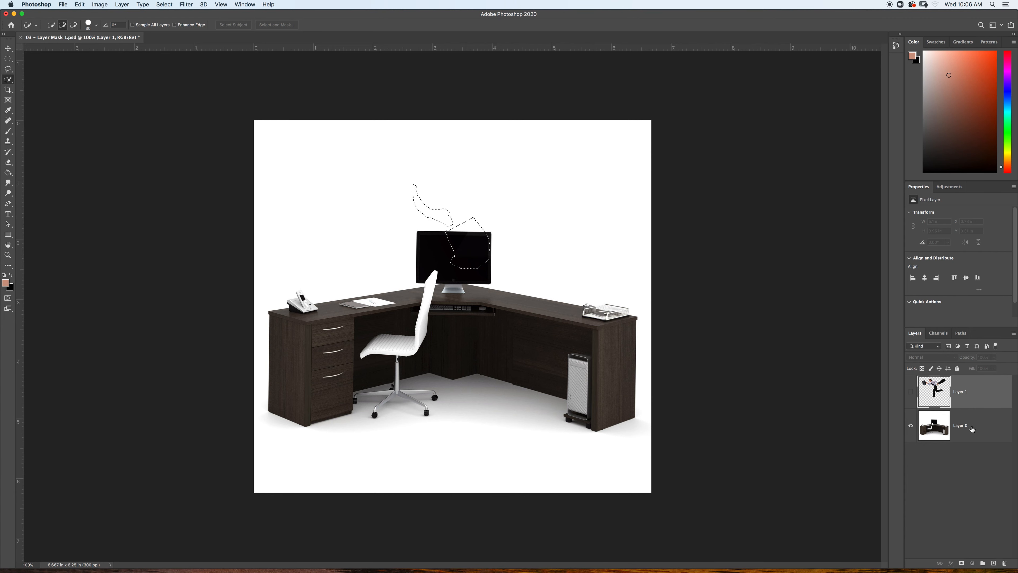
pyautogui.click(960, 425)
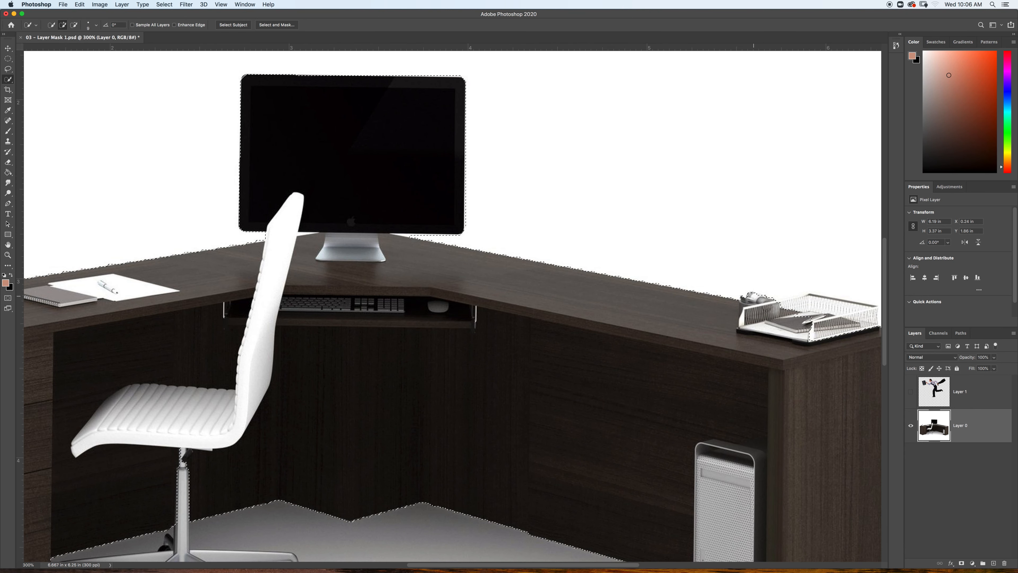
# - Add a layer mask from the desk selection to the businessman and invert it so the desk covers his legs
pyautogui.click(910, 391)
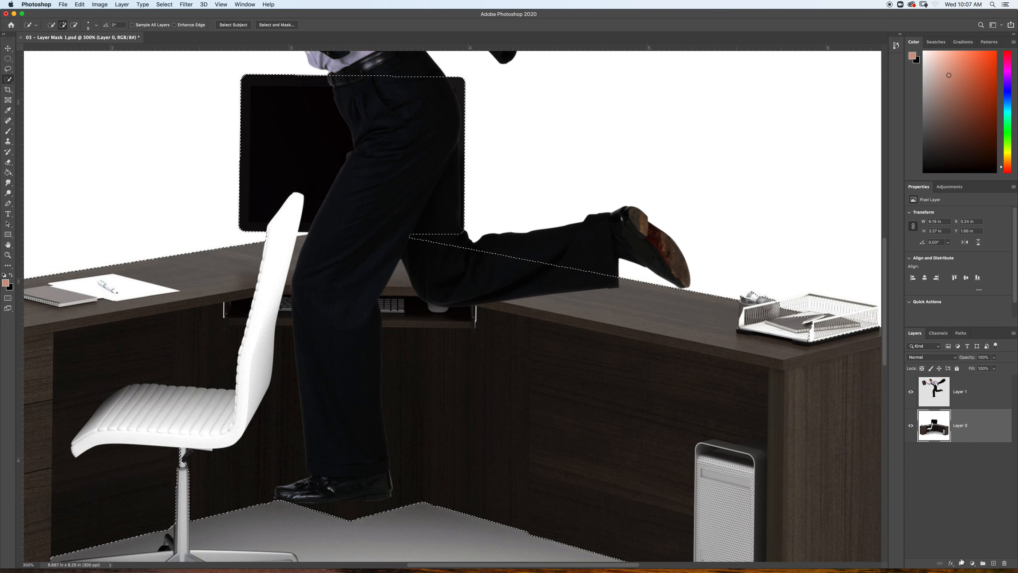
pyautogui.click(972, 564)
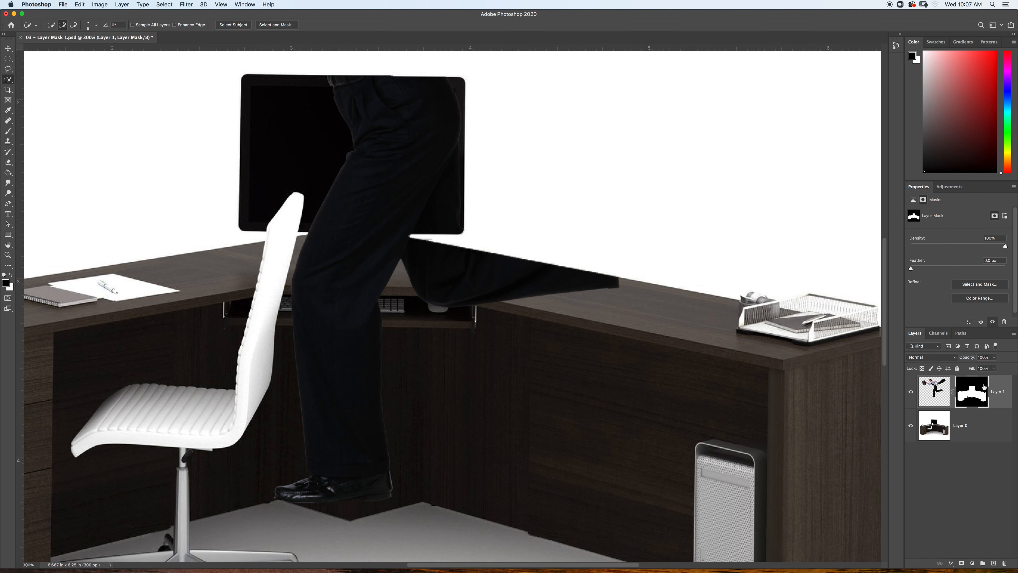
pyautogui.moveTo(806, 257)
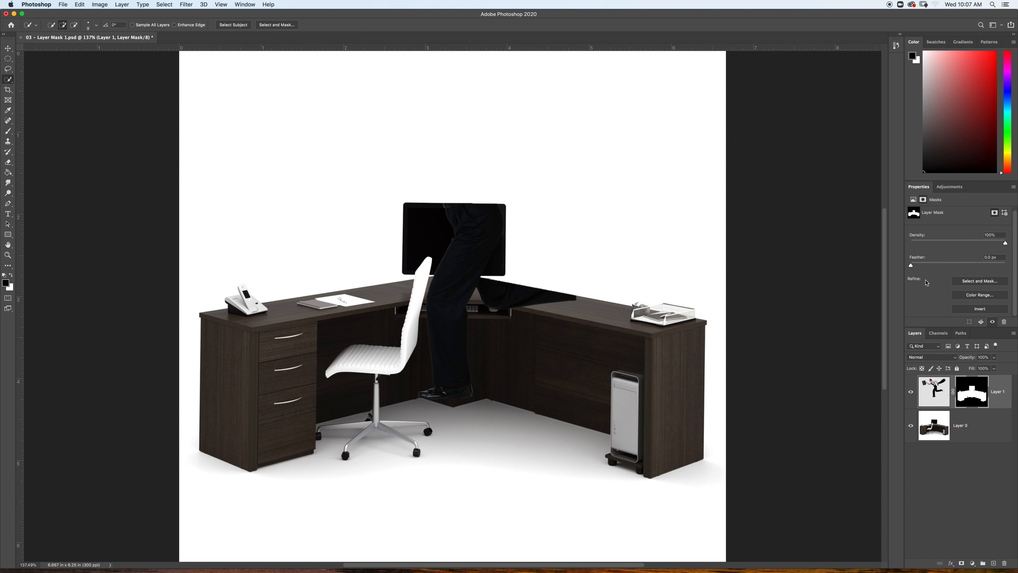
pyautogui.click(979, 309)
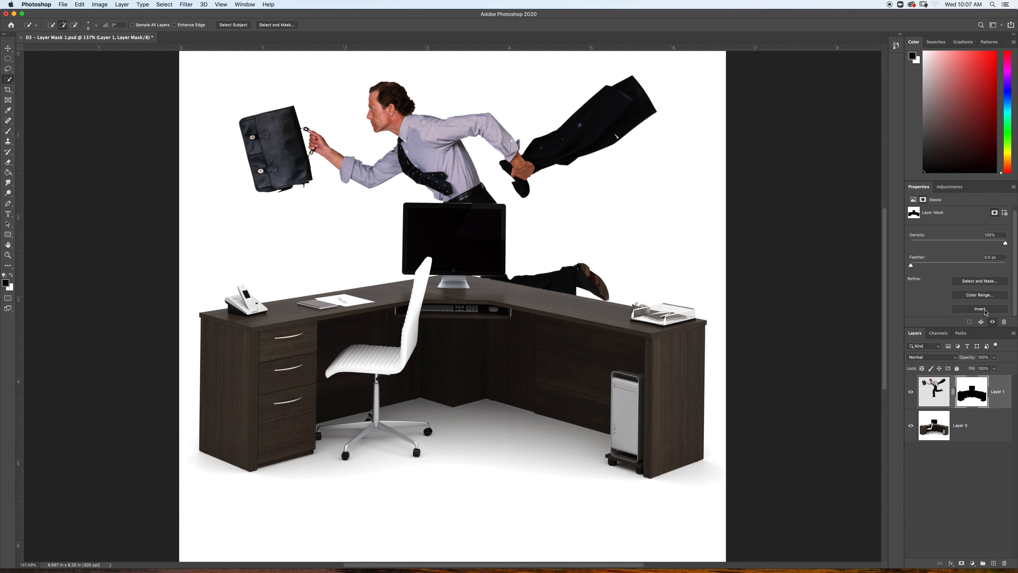
pyautogui.moveTo(981, 308)
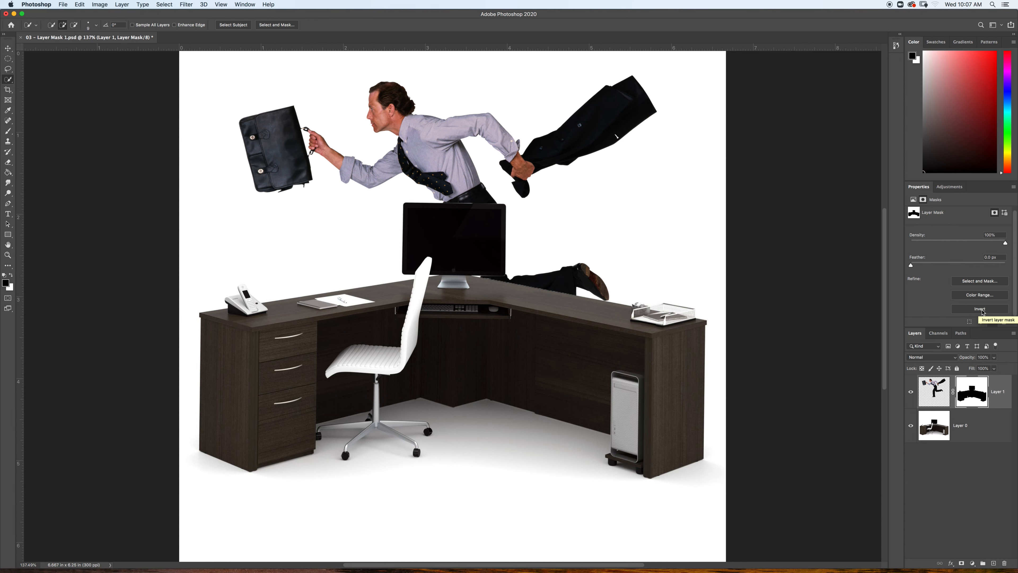
# - Rebuild the businessman's desk-shaped mask and nudge him left behind the desk
pyautogui.click(979, 308)
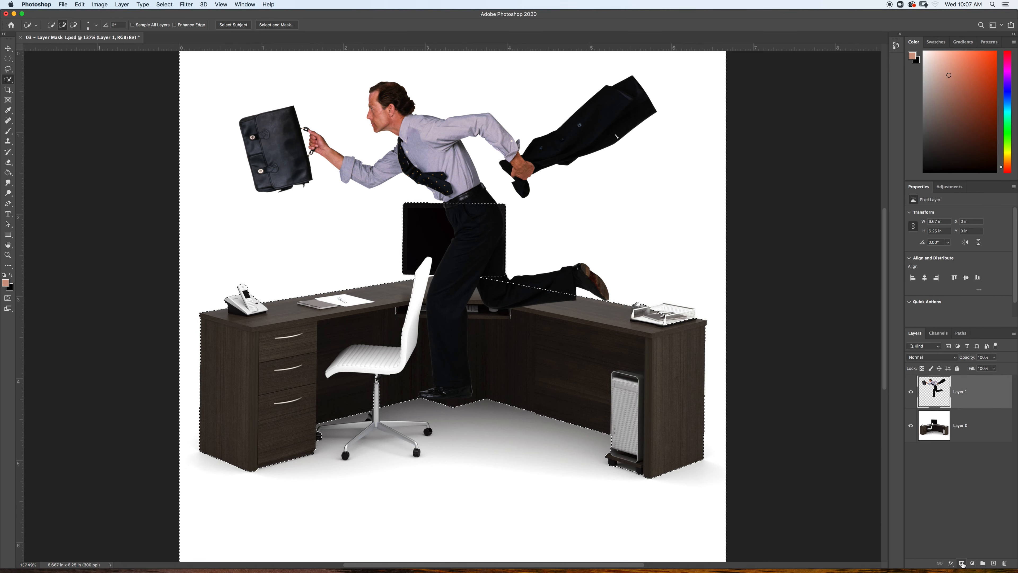
pyautogui.click(973, 563)
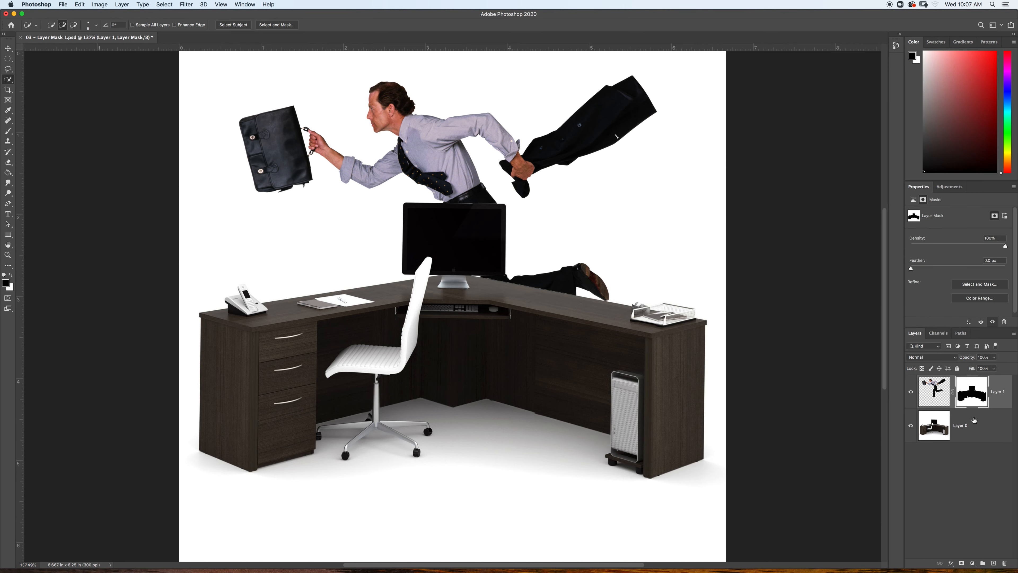
pyautogui.moveTo(967, 297)
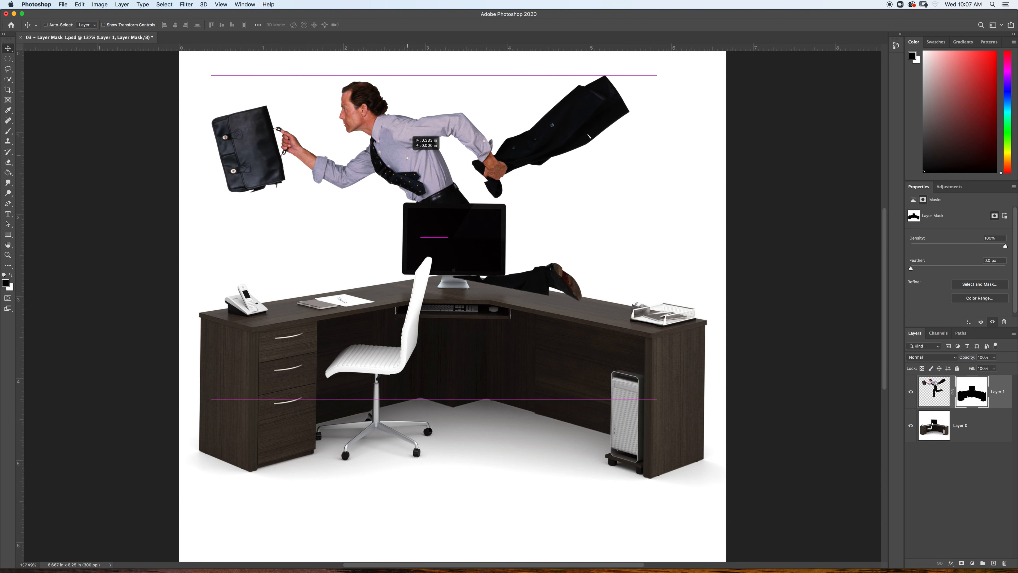
pyautogui.moveTo(406, 156); pyautogui.dragTo(364, 234)
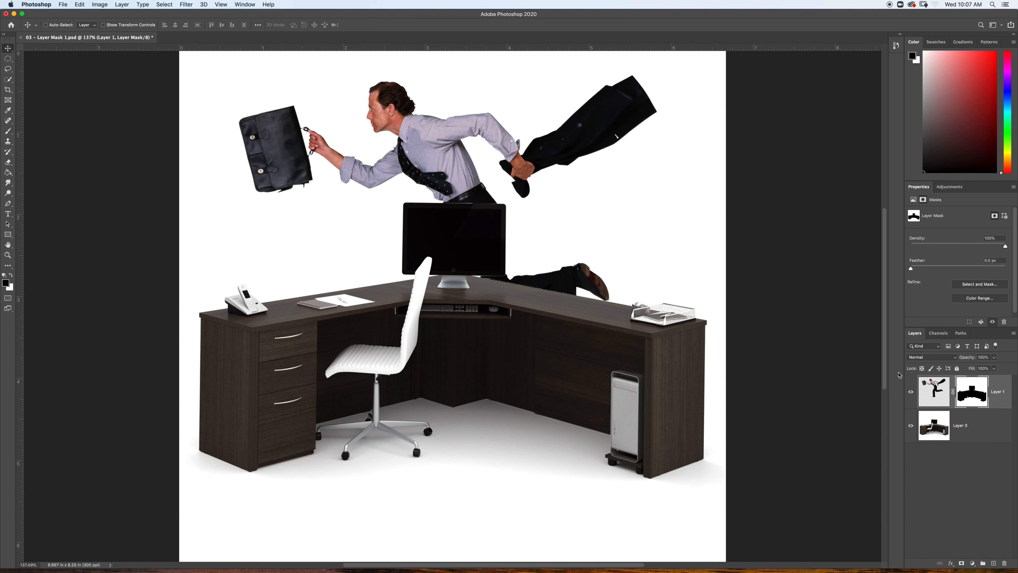
pyautogui.moveTo(416, 164)
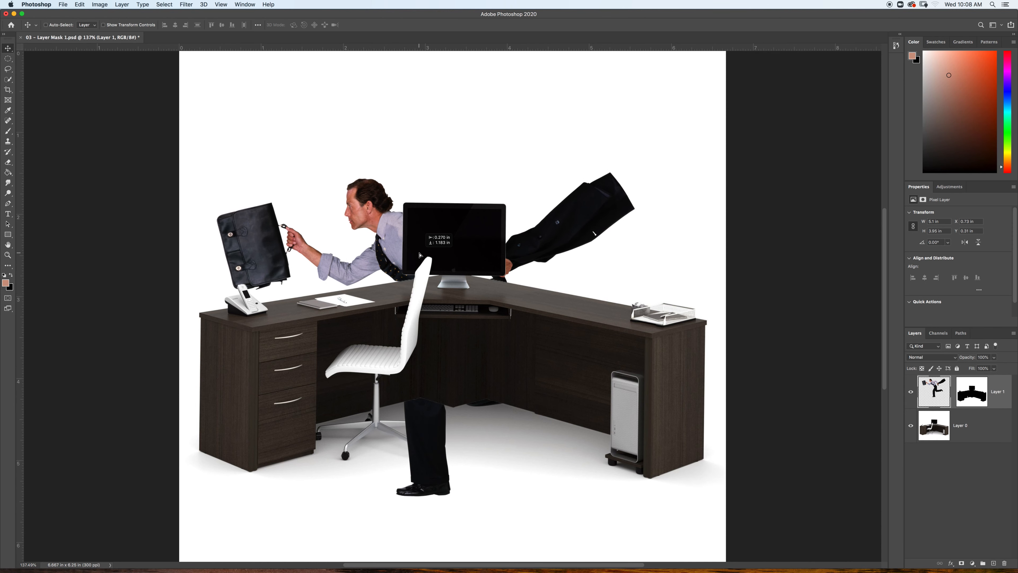
# - Drag the businessman down-left so his leg sits behind the desk edge, leaving the mask in place
pyautogui.moveTo(419, 254); pyautogui.dragTo(411, 146)
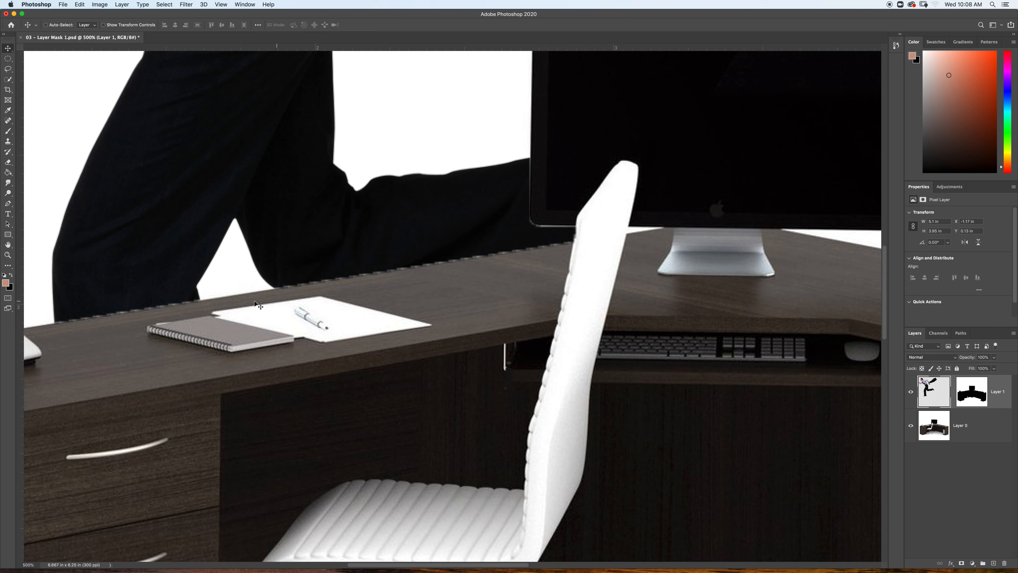
# - Outline the jagged gap between his leg and the desk edge with the Polygonal Lasso
pyautogui.click(8, 69)
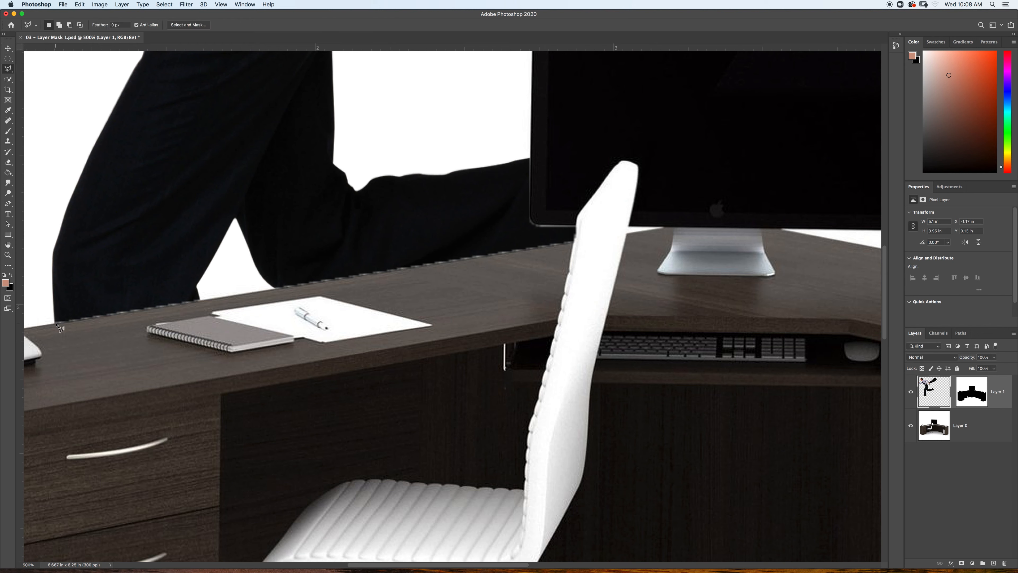
pyautogui.moveTo(205, 305)
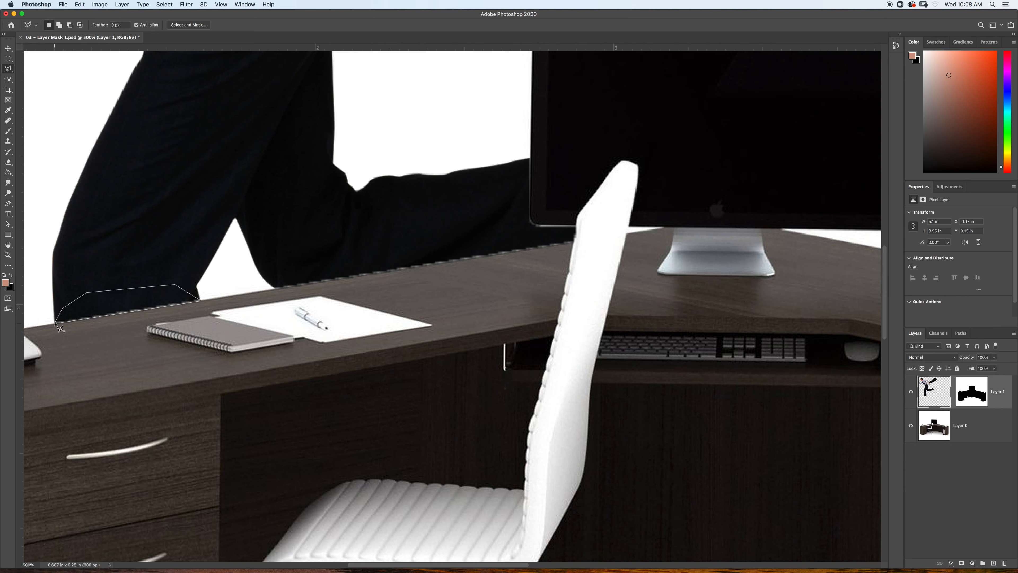
pyautogui.click(8, 141)
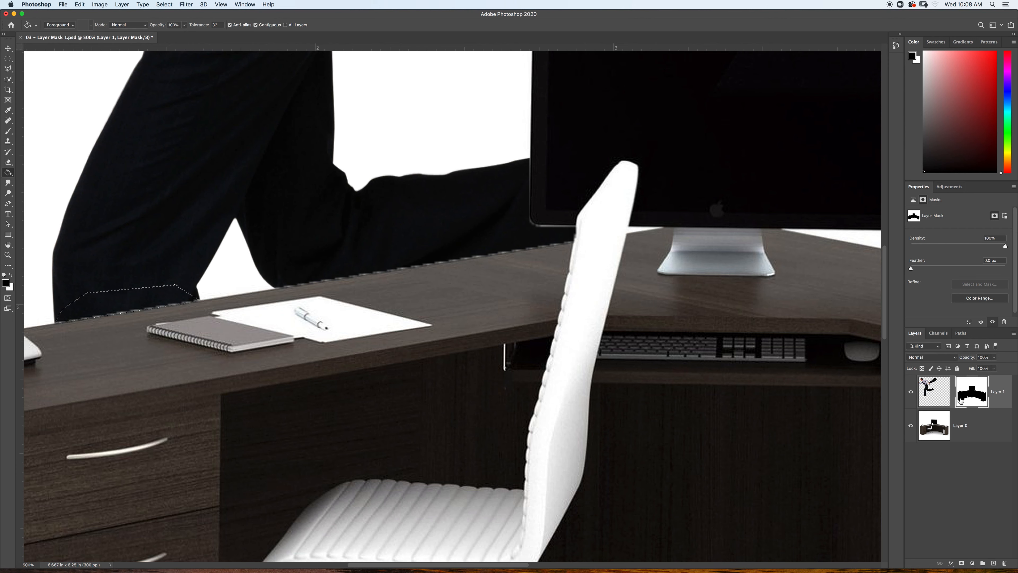
pyautogui.moveTo(156, 260)
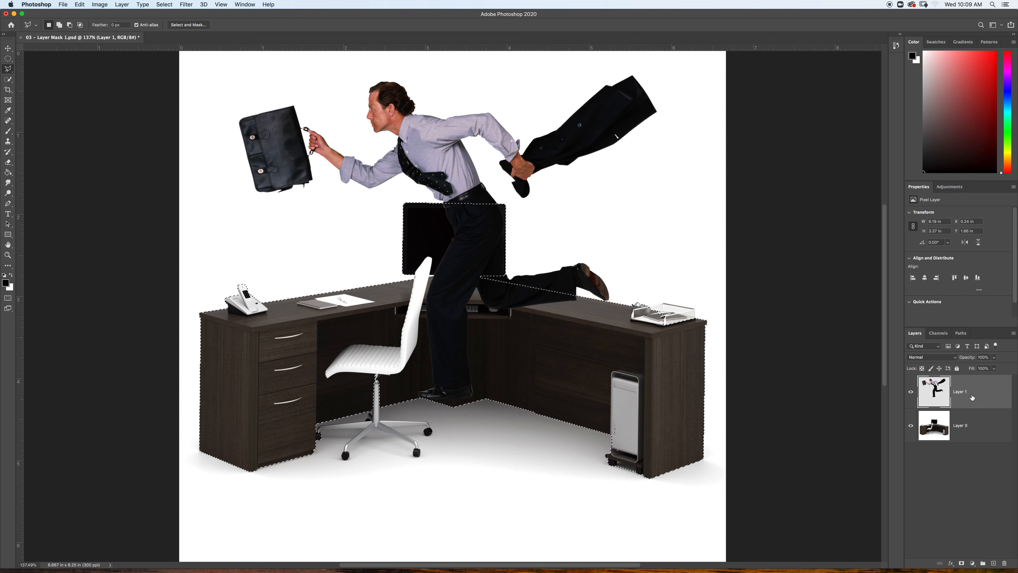
# - Refine the desk selection in Select and Mask with Black & White view and Smooth 20, then apply it
pyautogui.click(189, 25)
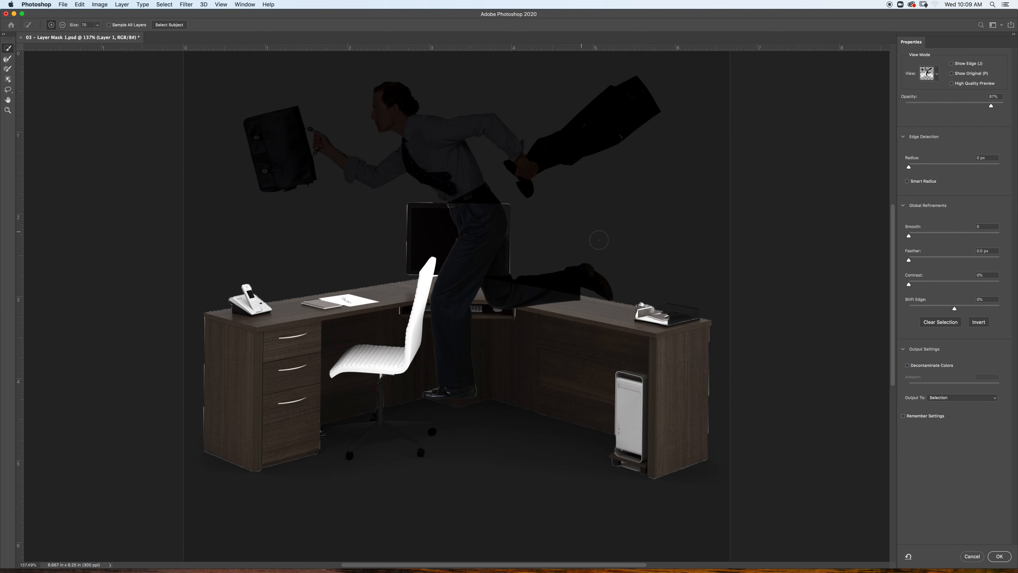
pyautogui.click(937, 72)
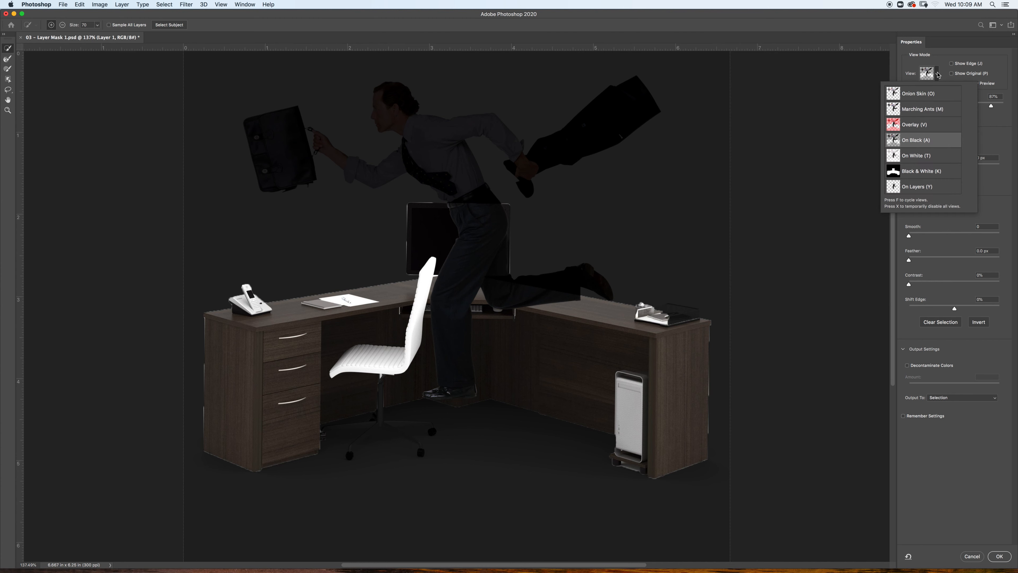
pyautogui.click(921, 171)
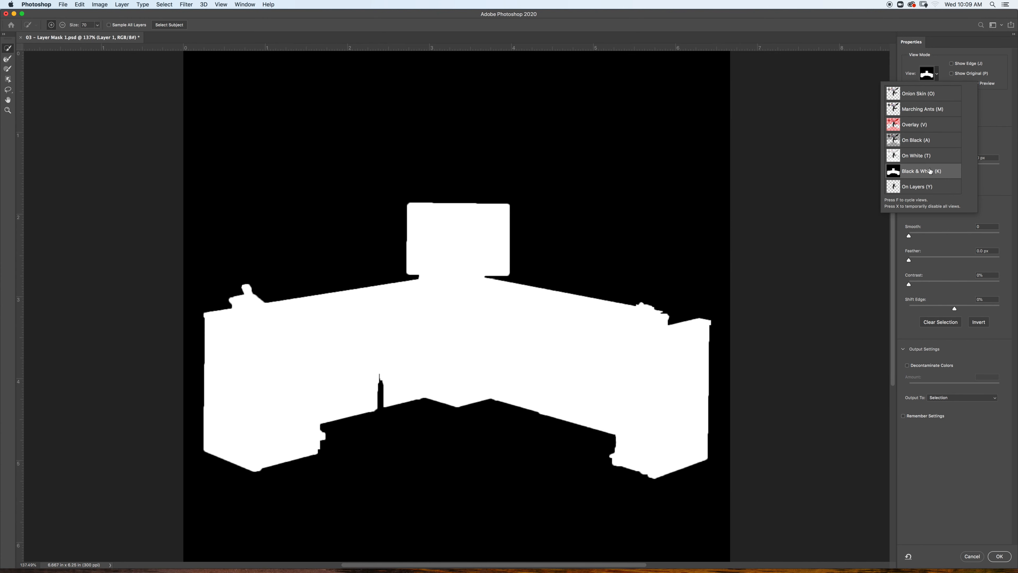
pyautogui.moveTo(943, 226)
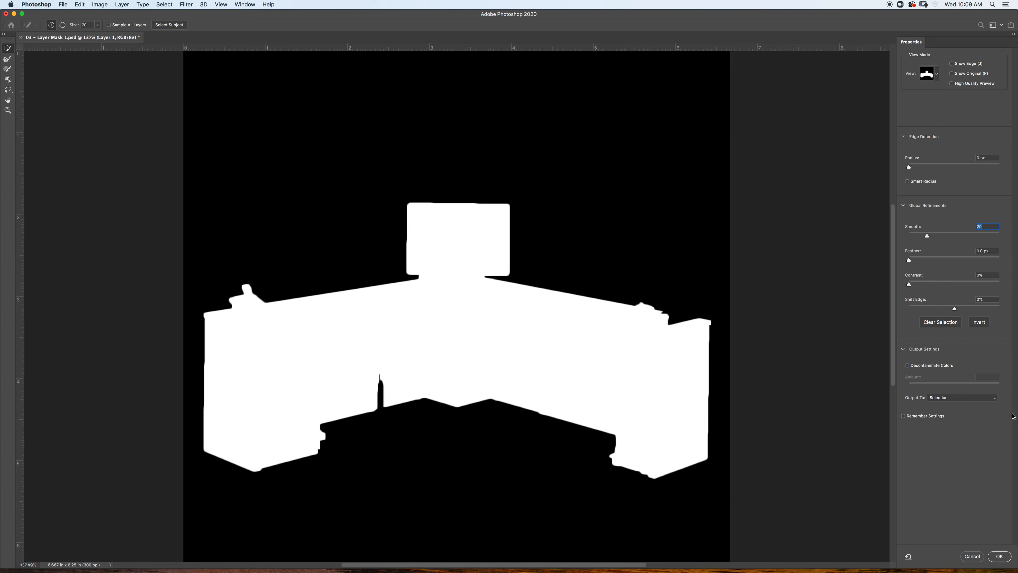
pyautogui.click(998, 556)
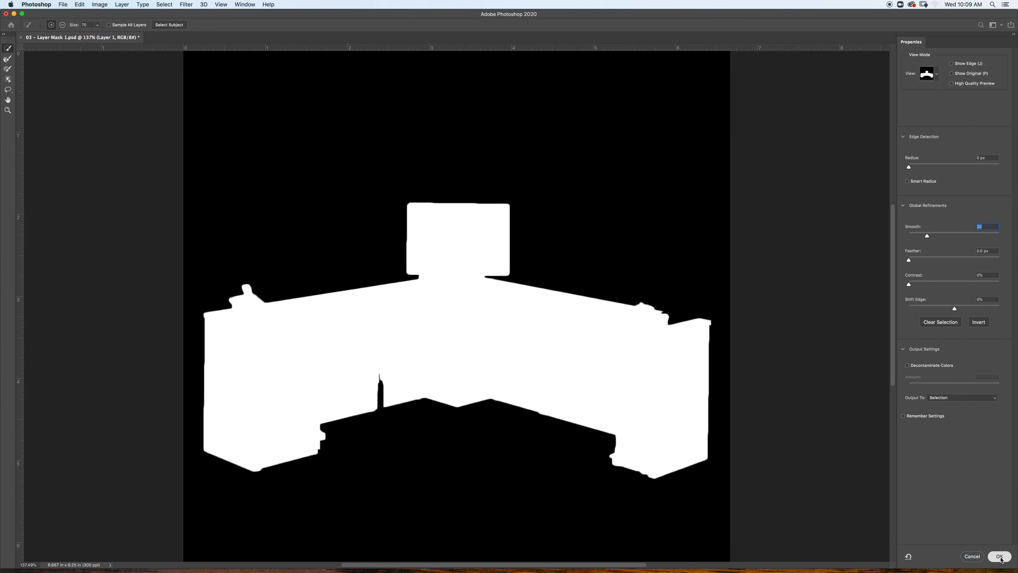
pyautogui.click(1000, 556)
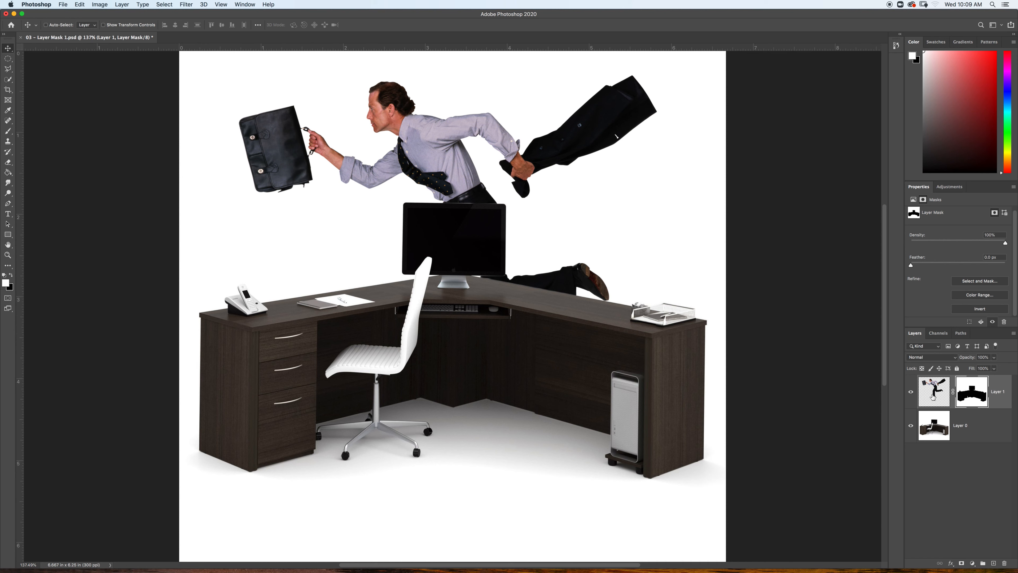
# - Target the businessman's pixels and shift him up and left behind the smoothed desk mask
pyautogui.click(934, 390)
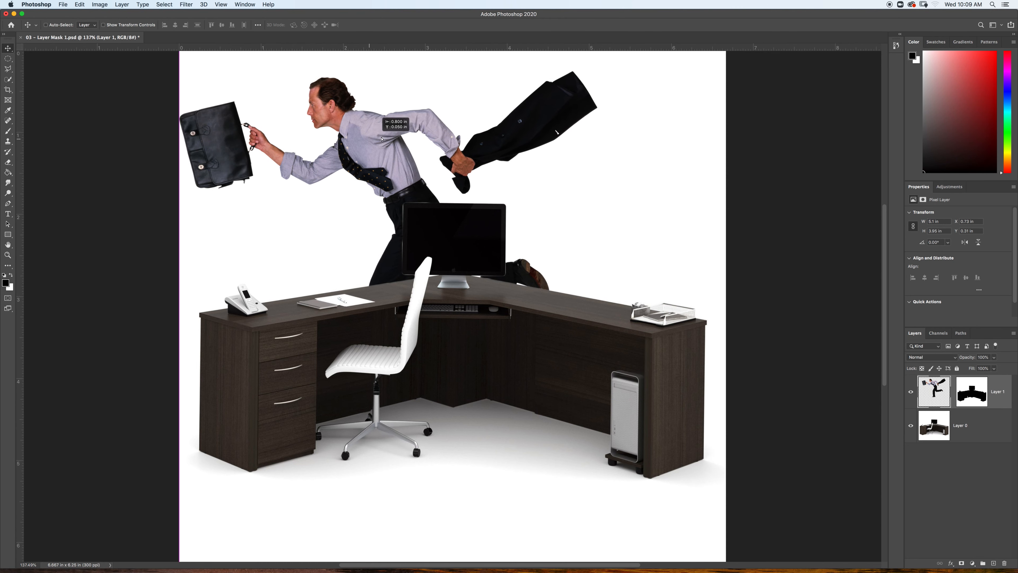
pyautogui.moveTo(383, 136); pyautogui.dragTo(380, 149)
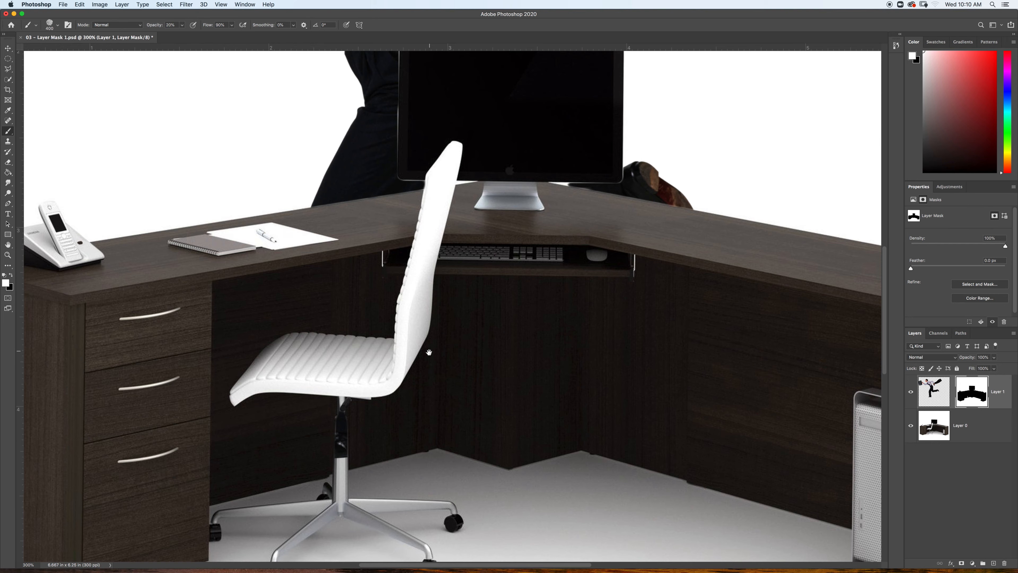
# - Set the brush to 100% opacity for painting corrections on the desk mask
pyautogui.click(42, 25)
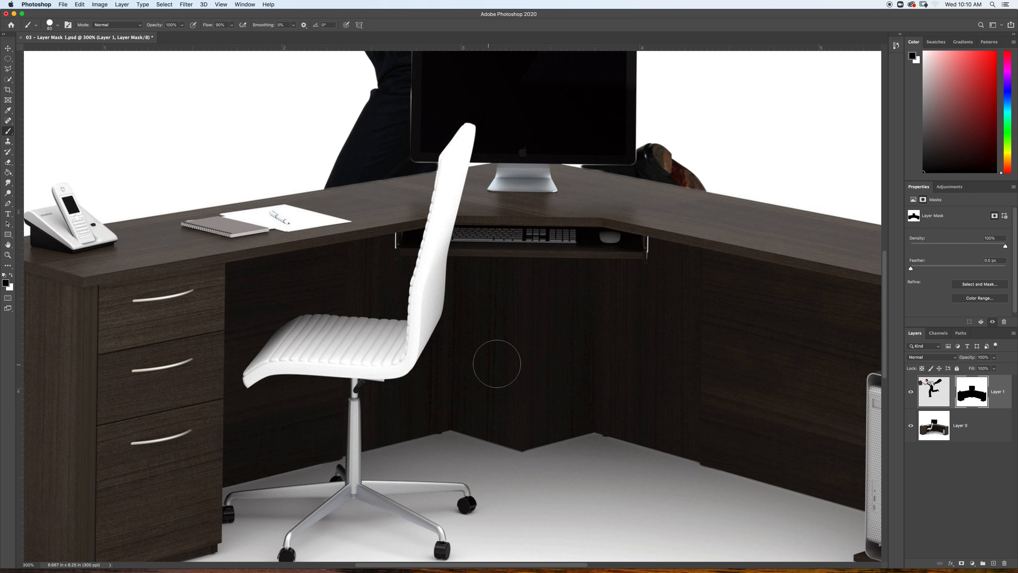
pyautogui.moveTo(793, 359)
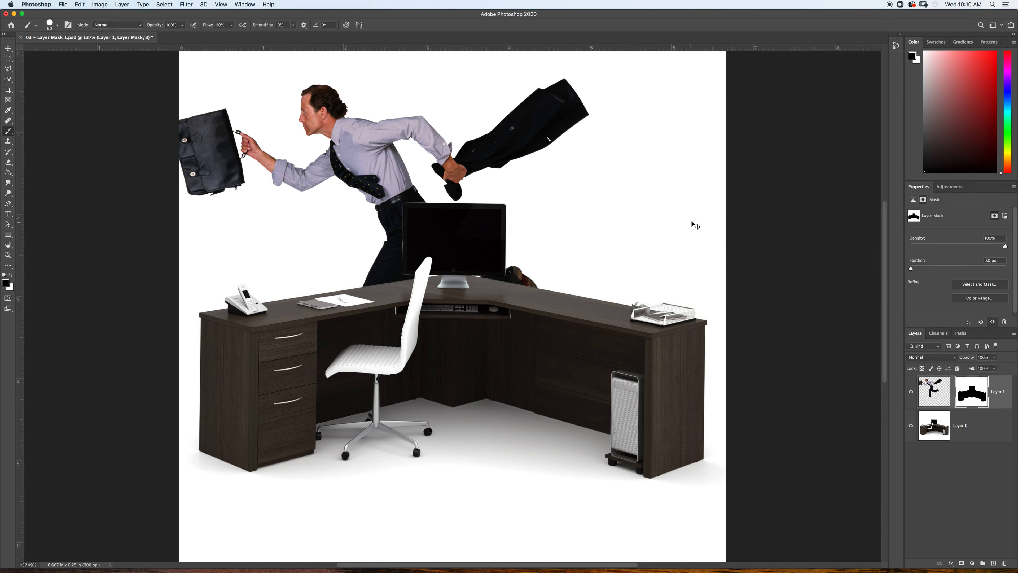
pyautogui.moveTo(761, 226)
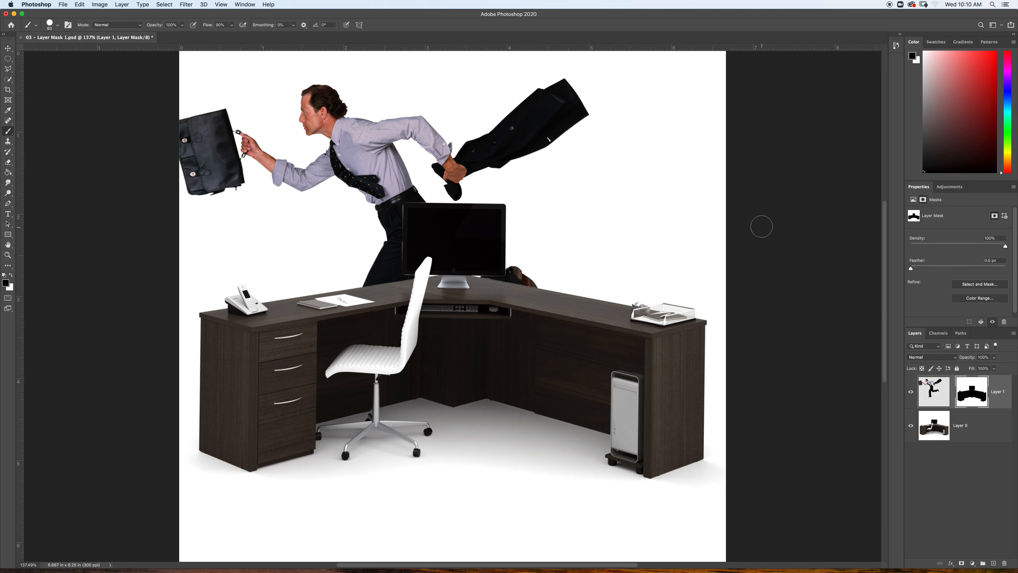
pyautogui.moveTo(578, 254)
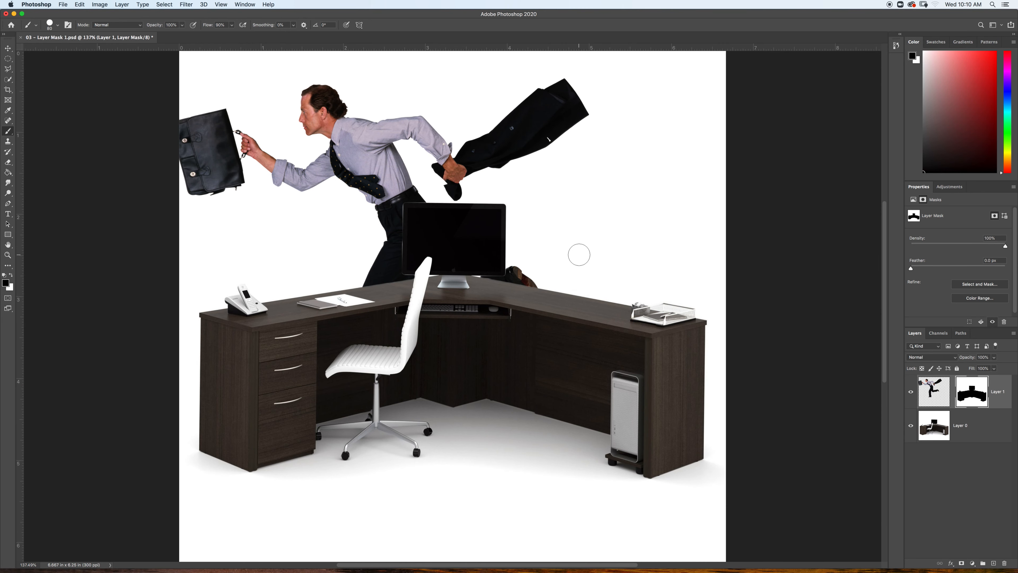
# - Switch to the Move tool and target the businessman's pixels to drag him right over the desk corner
pyautogui.click(8, 48)
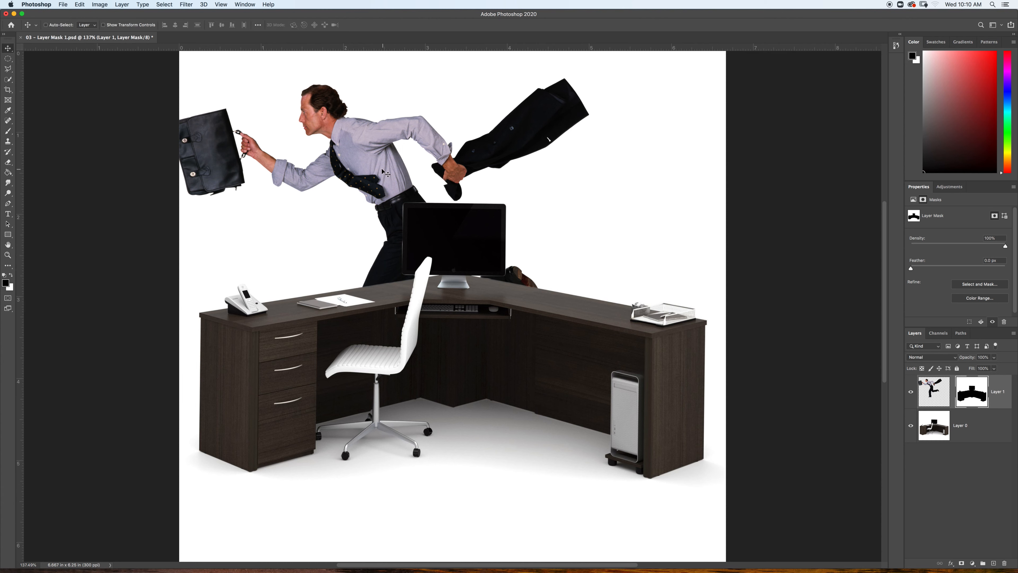
pyautogui.click(933, 391)
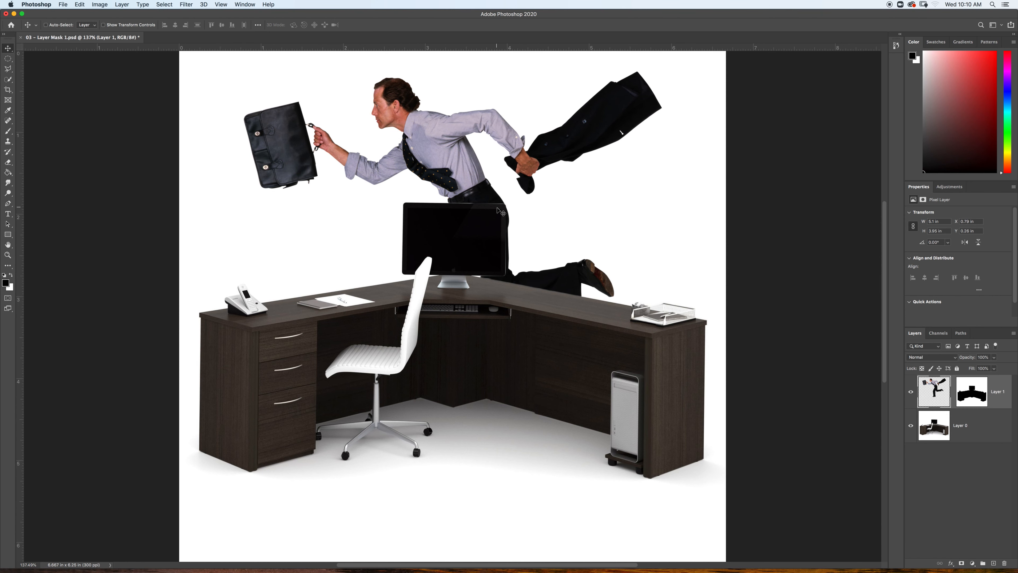
pyautogui.moveTo(547, 223)
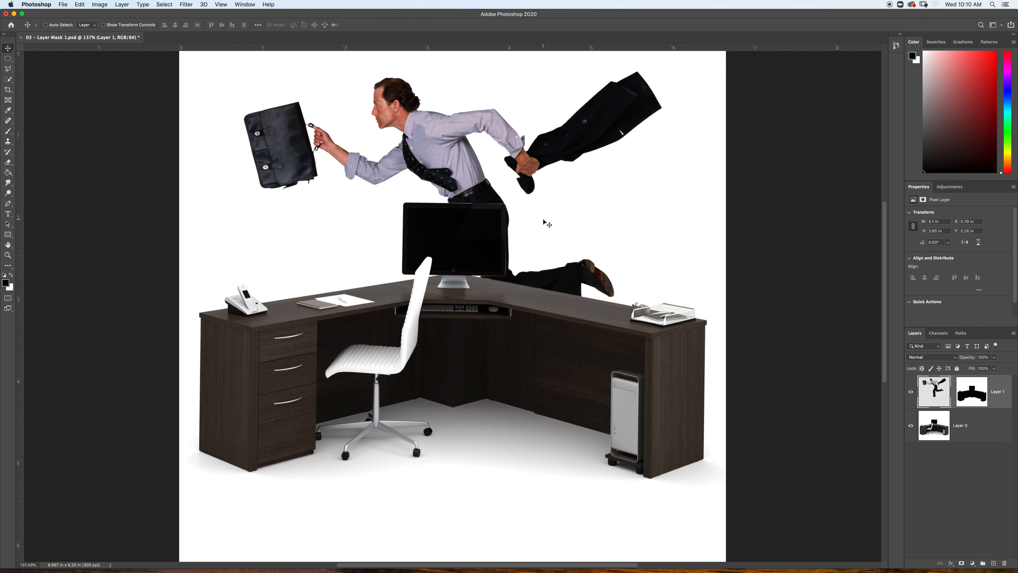
pyautogui.moveTo(597, 213)
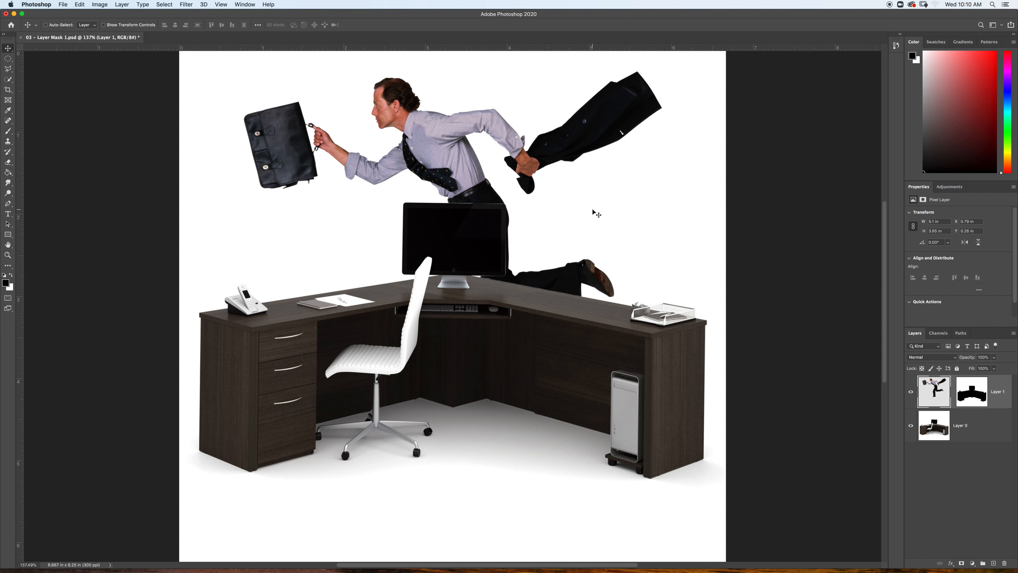
pyautogui.moveTo(834, 125)
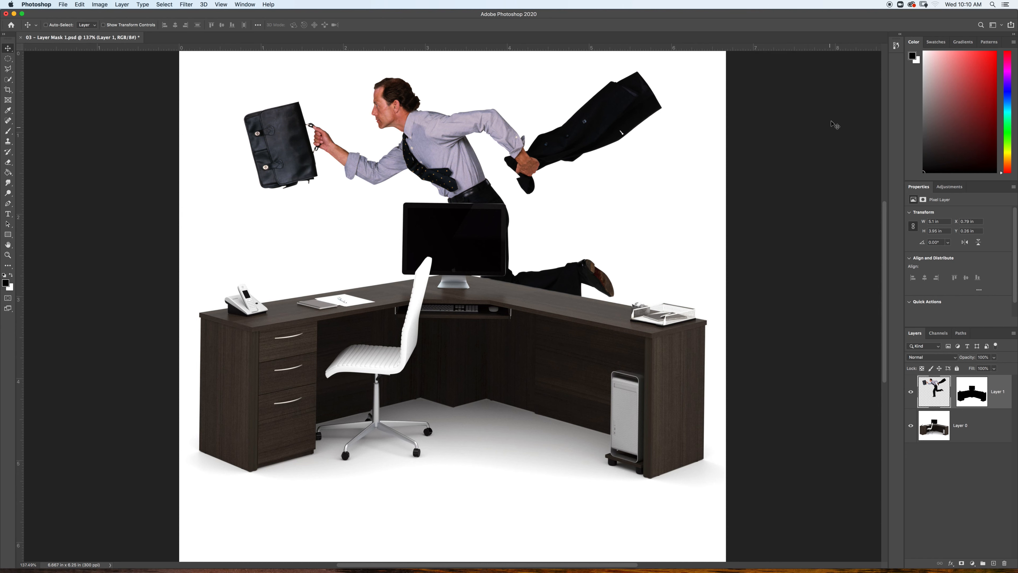